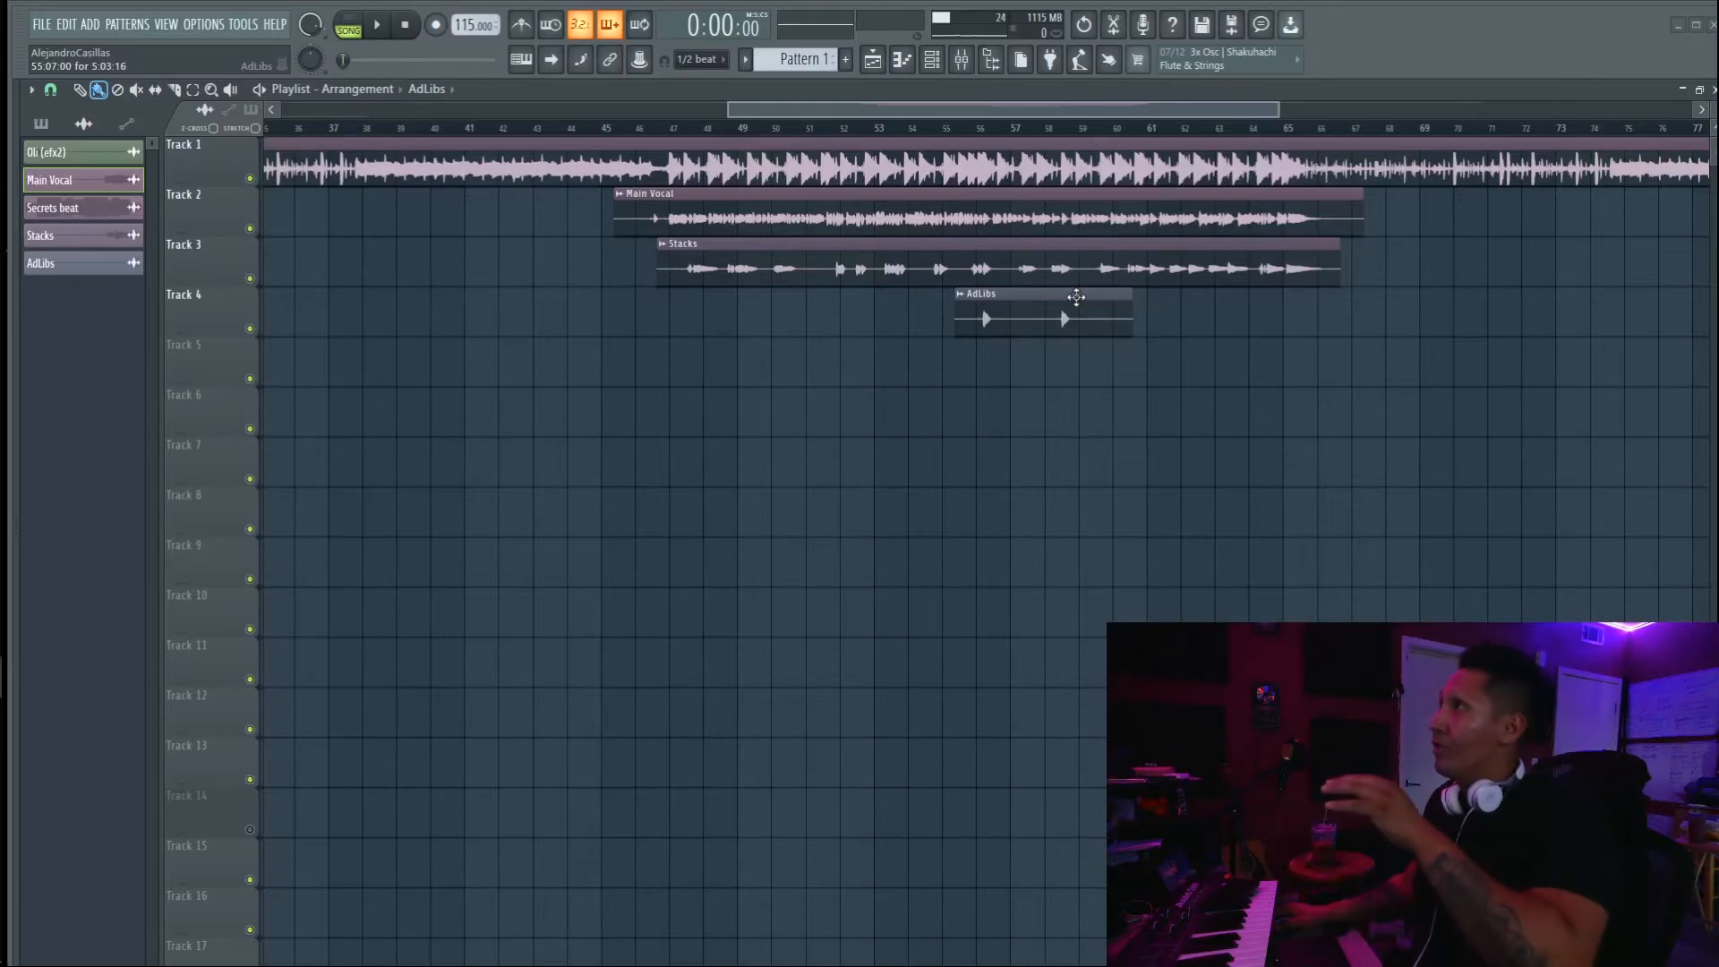
{"action": "mouse_move", "coordinate": [855, 277]}
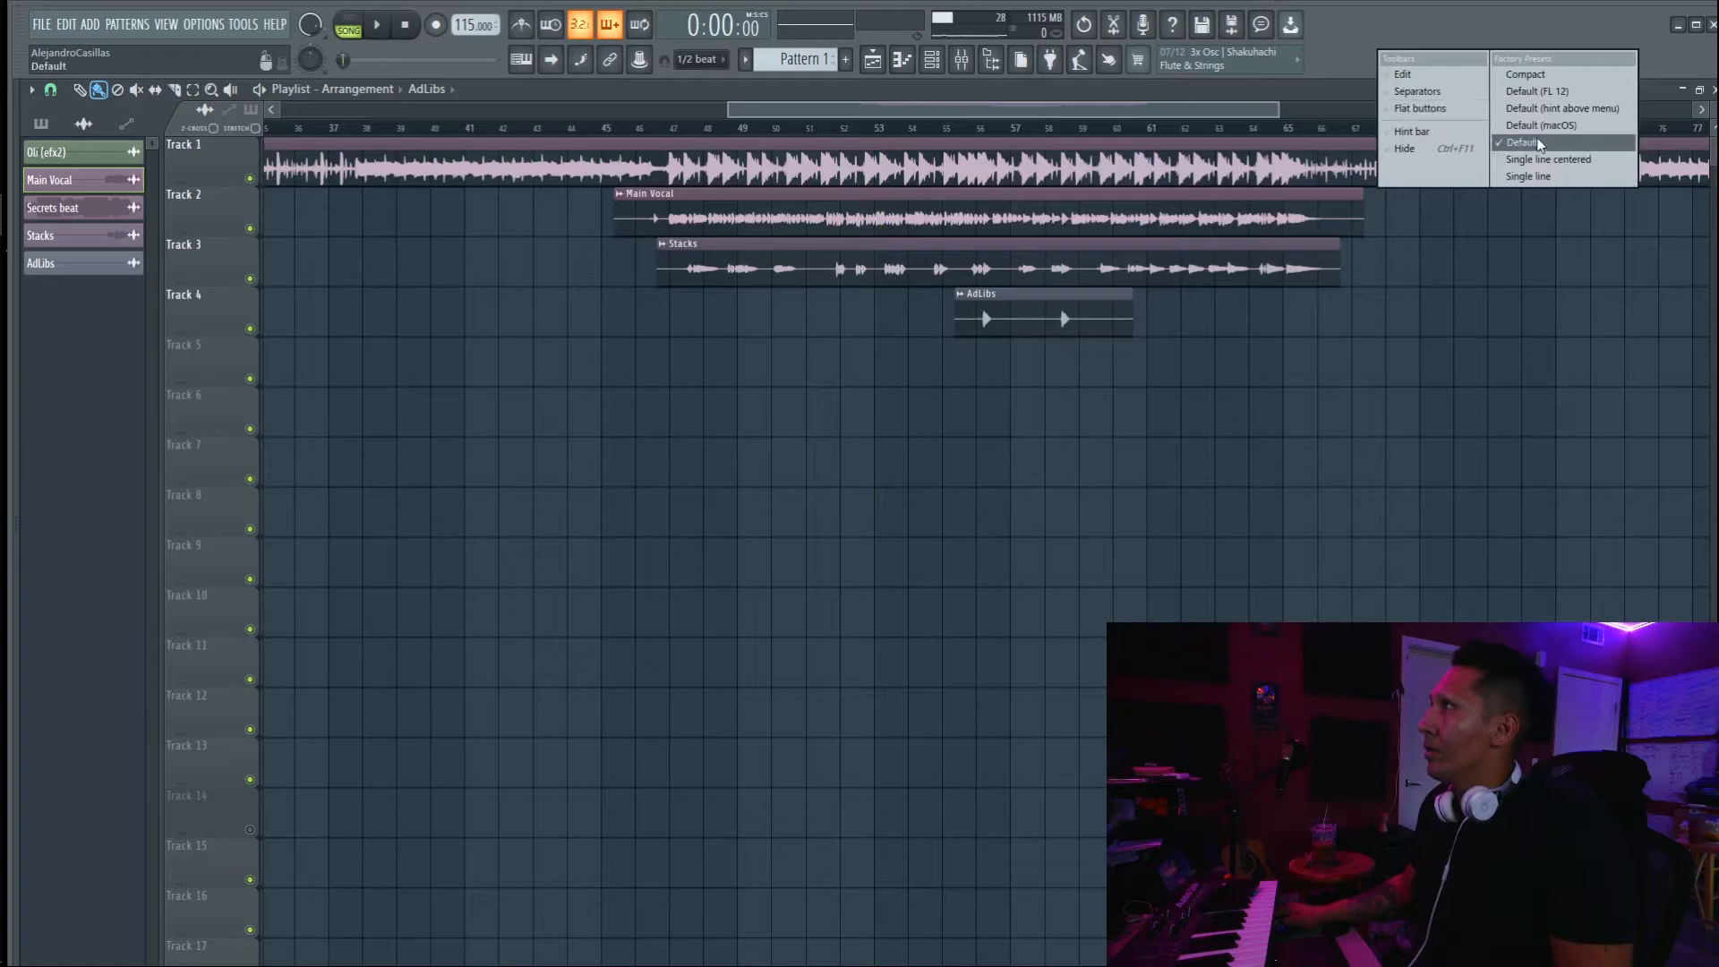
{"action": "left_click", "coordinate": [1524, 141]}
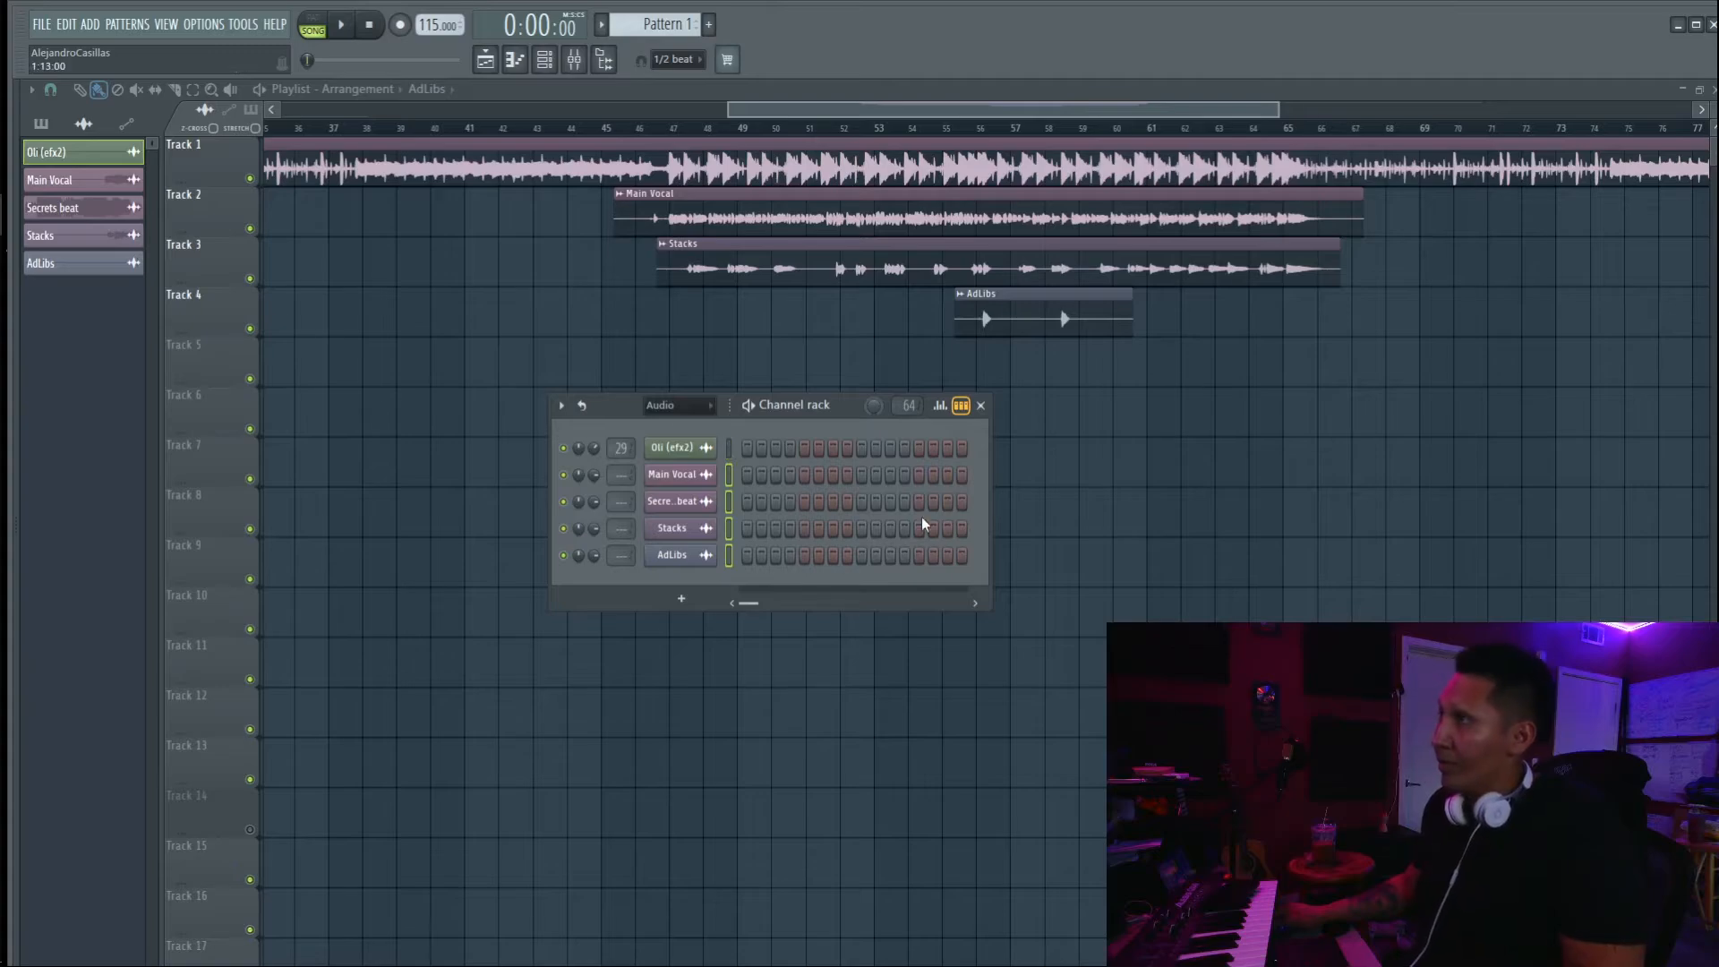
{"action": "mouse_move", "coordinate": [644, 523]}
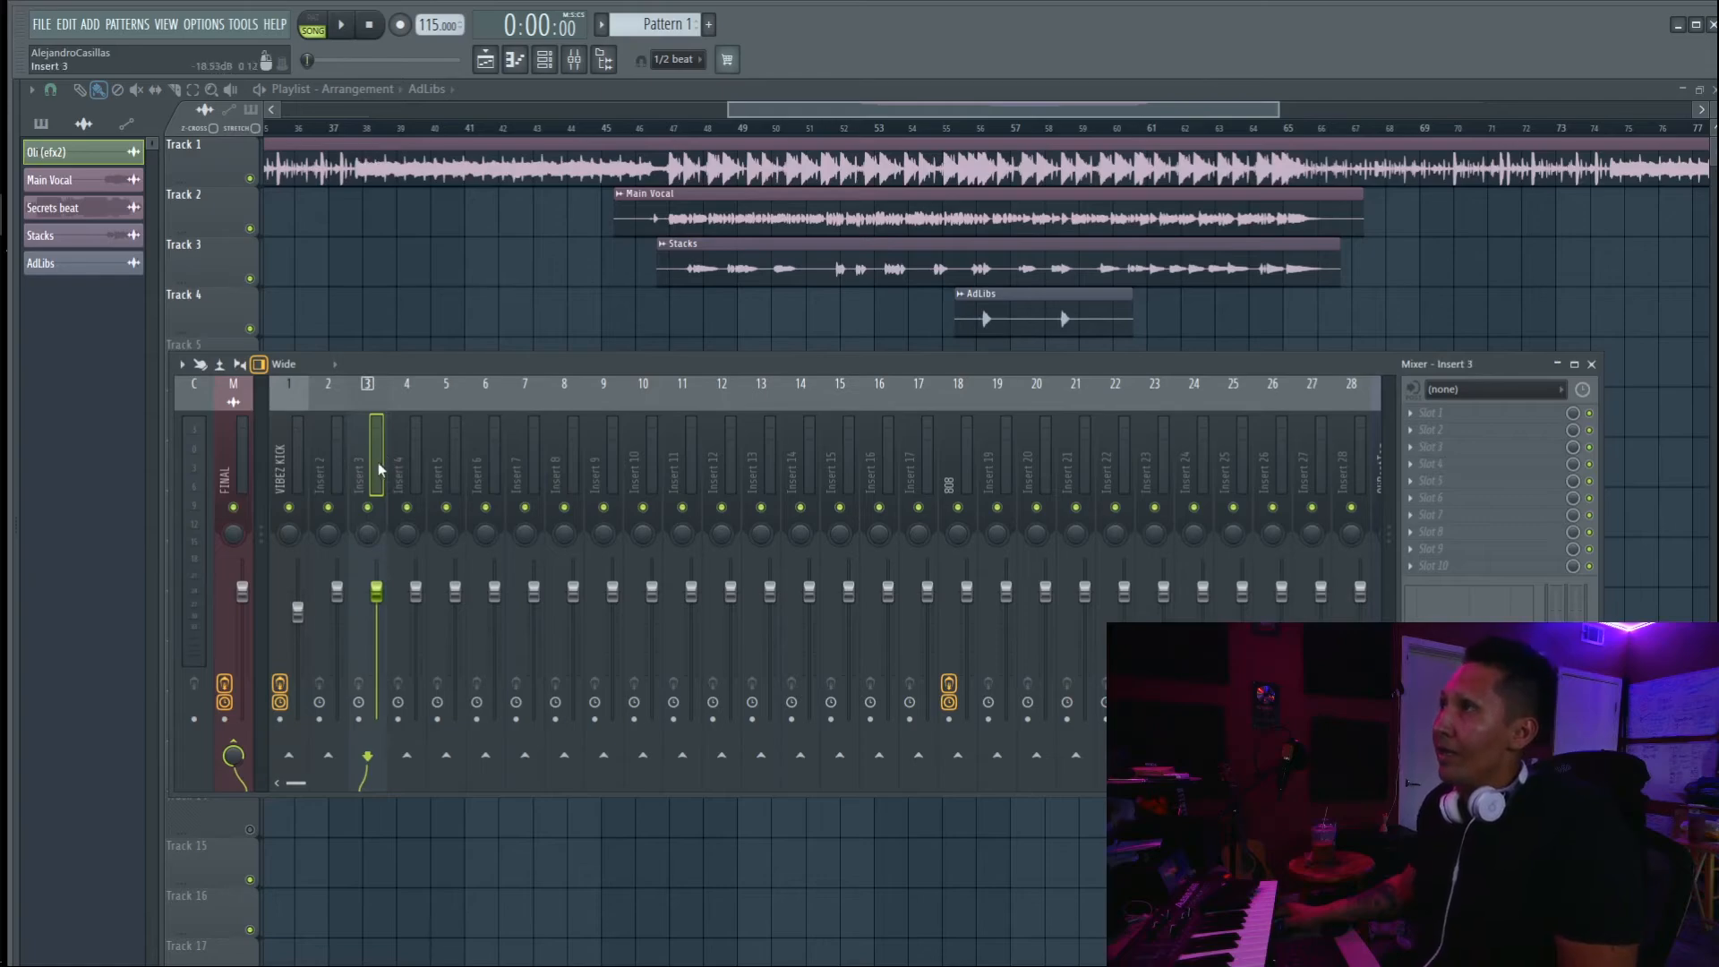
Open the right-click options menu for mixer Insert 3 to reach channel routing.
{"action": "right_click", "coordinate": [367, 460]}
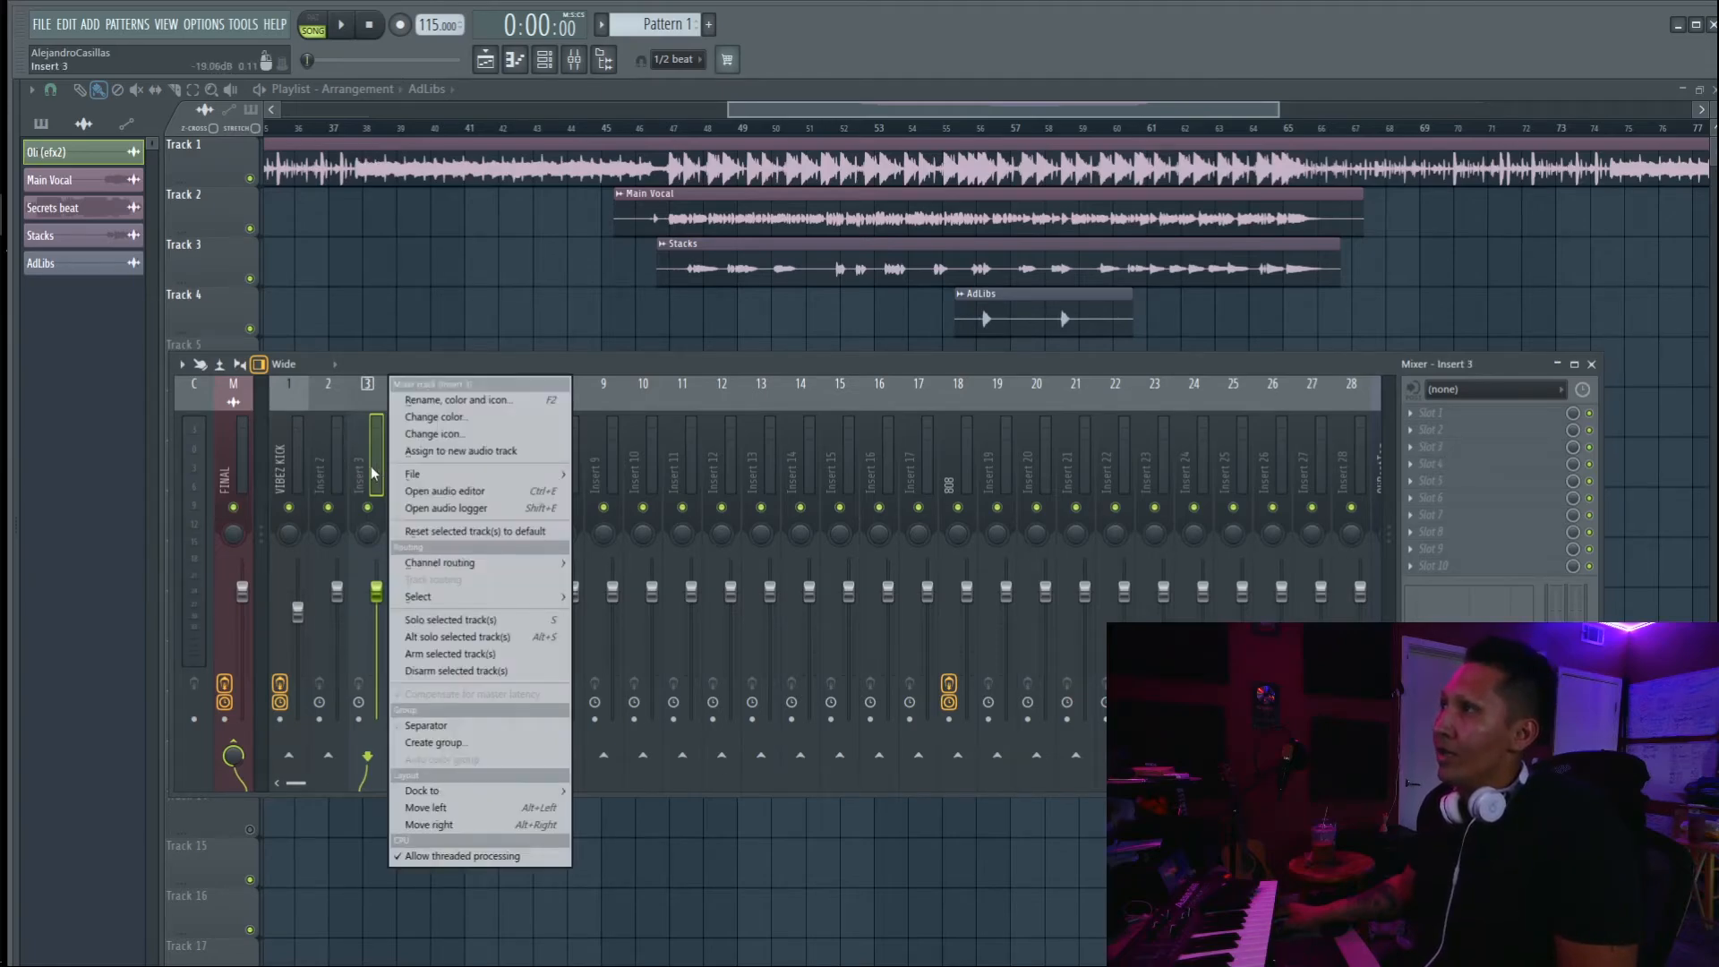
{"action": "mouse_move", "coordinate": [441, 562]}
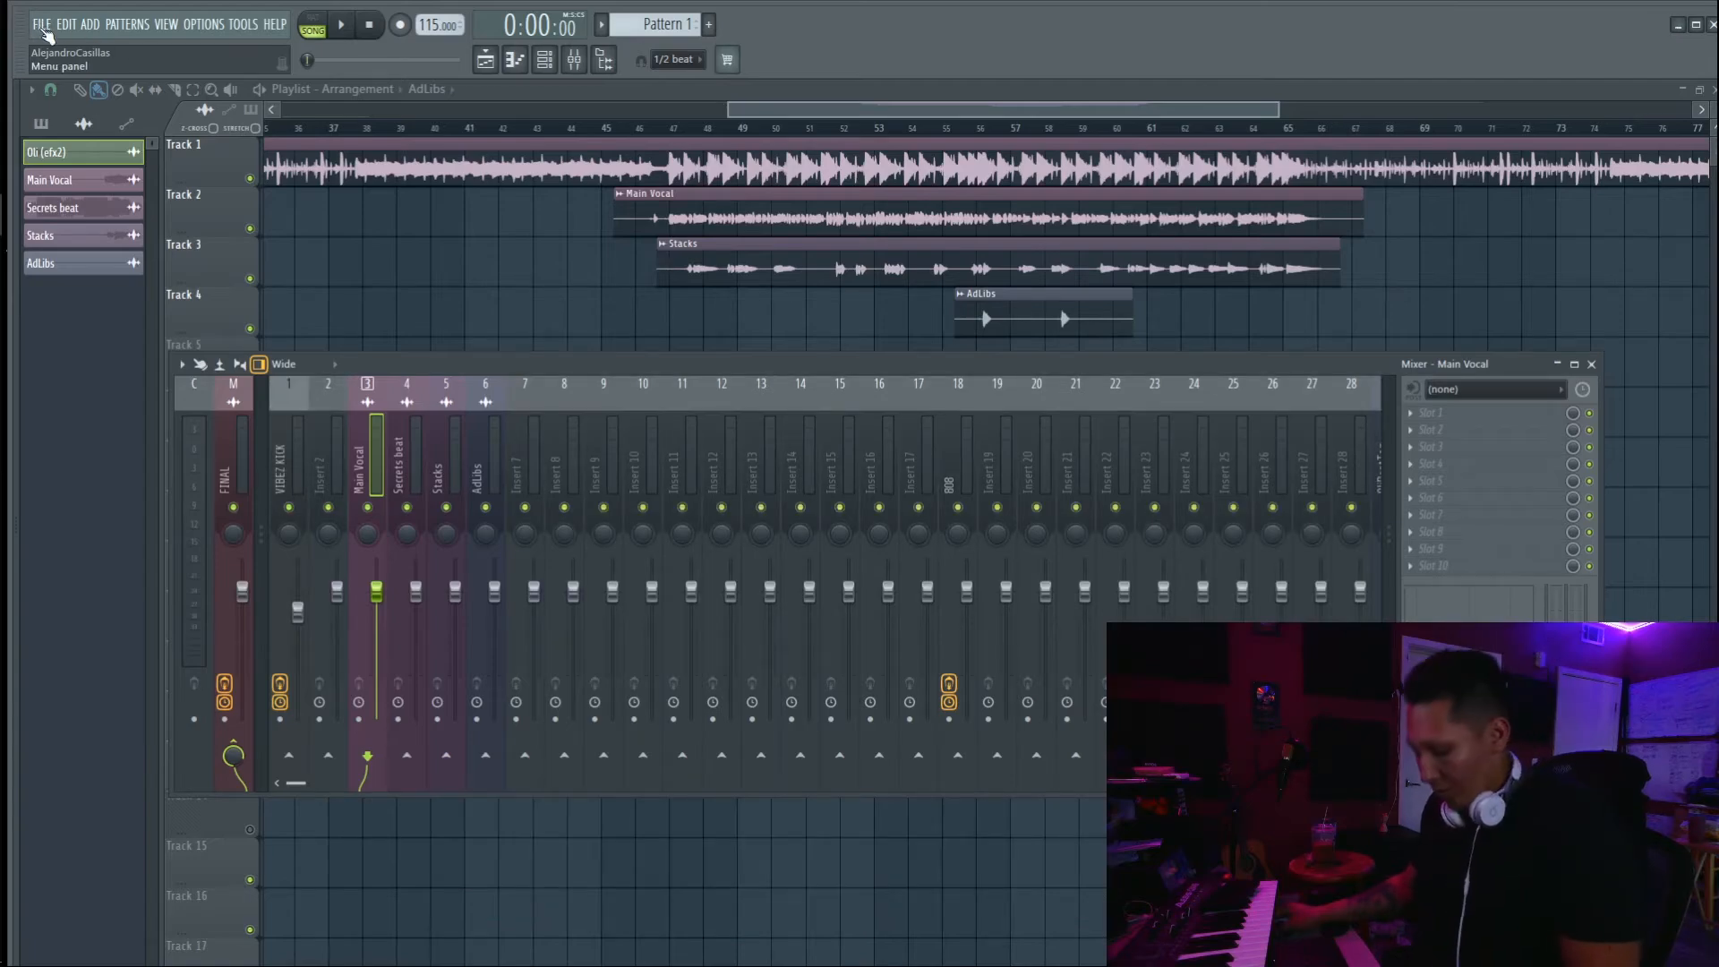
Bring up the Wave file export save dialog (Ctrl+R, then File > Export).
{"action": "key", "text": "ctrl+r"}
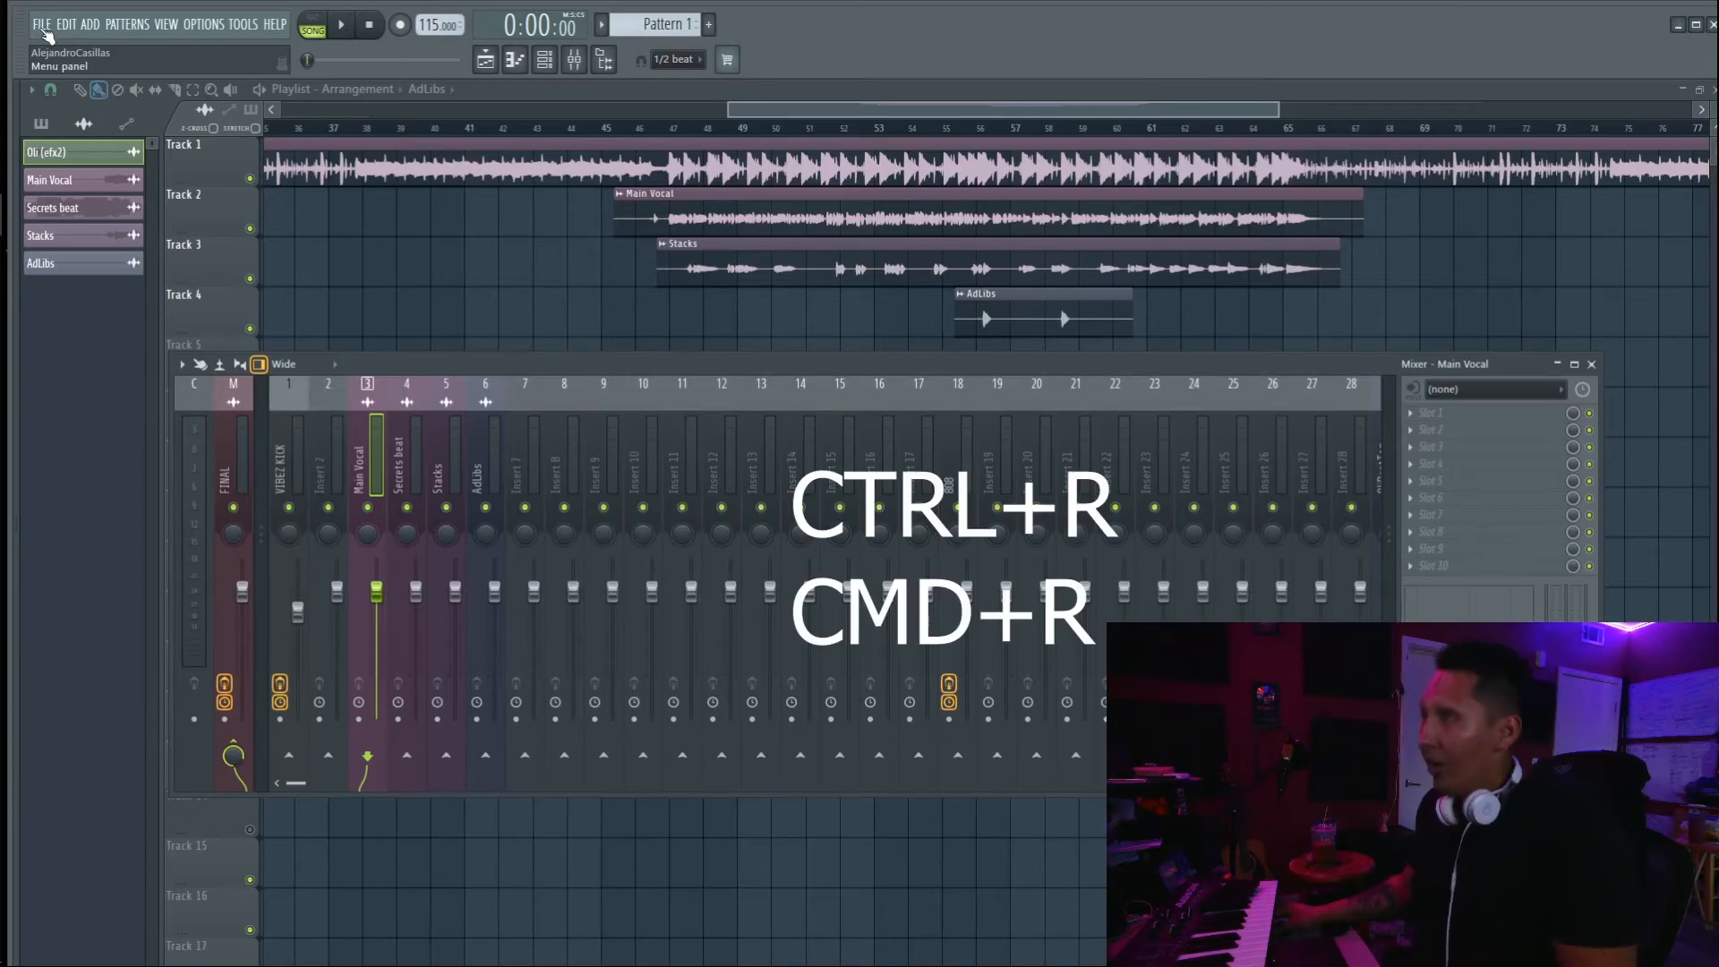
{"action": "left_click", "coordinate": [40, 23]}
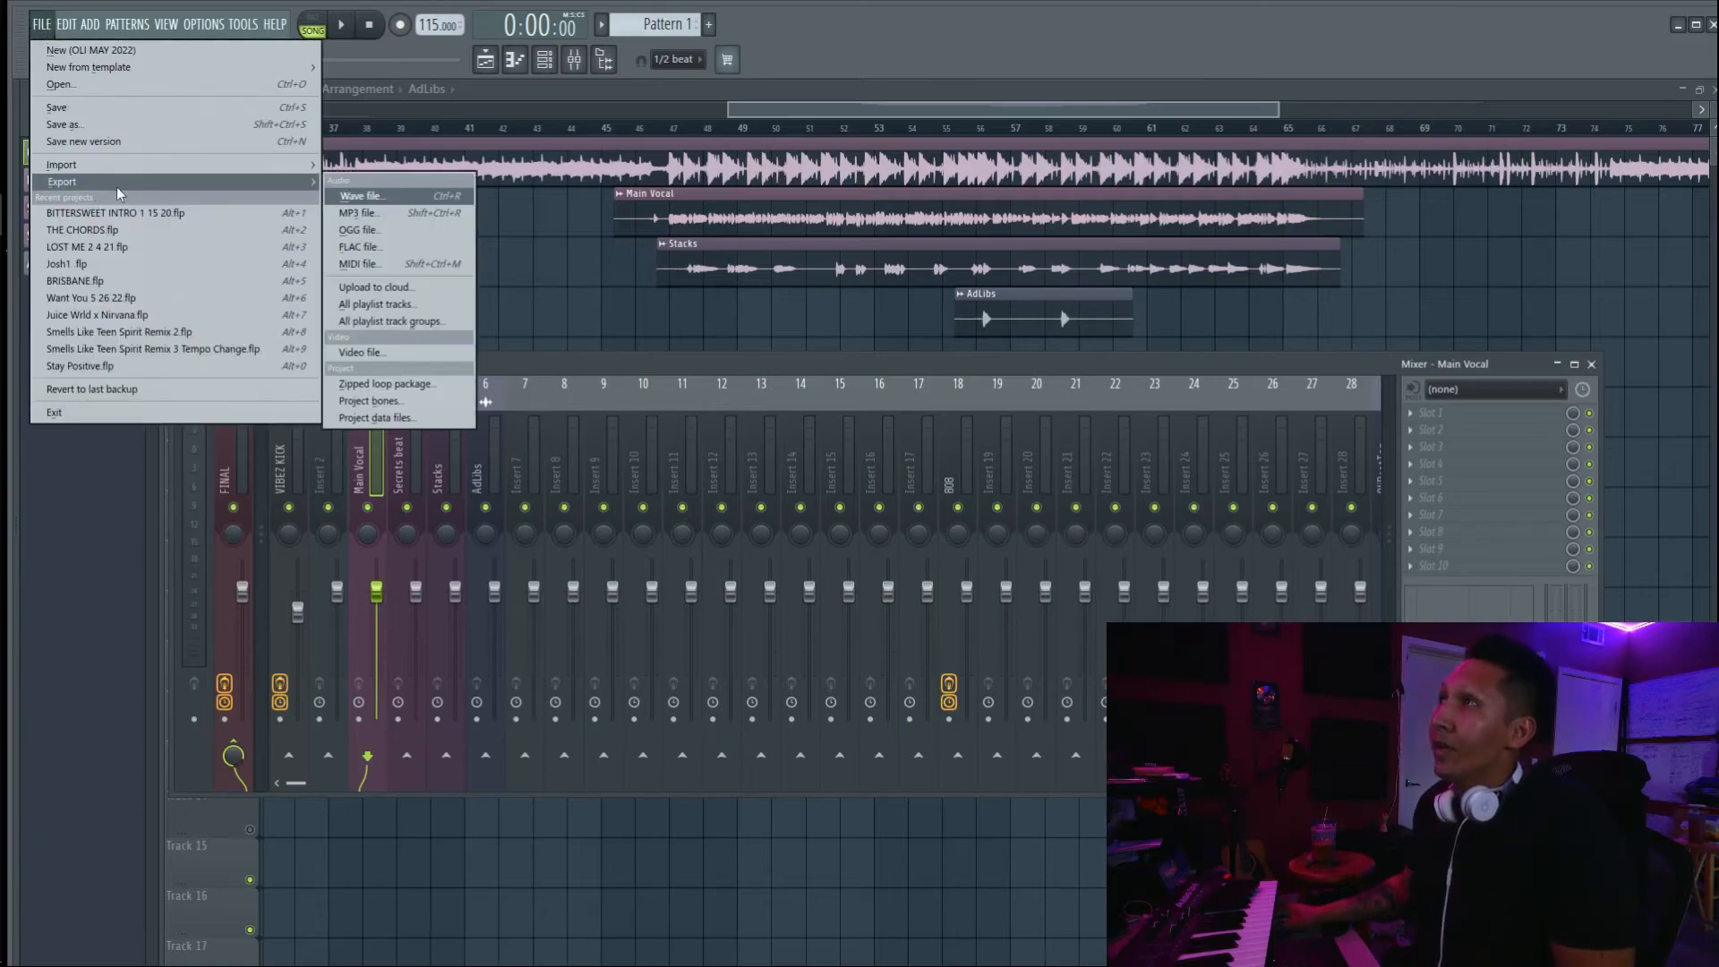
{"action": "left_click", "coordinate": [362, 195]}
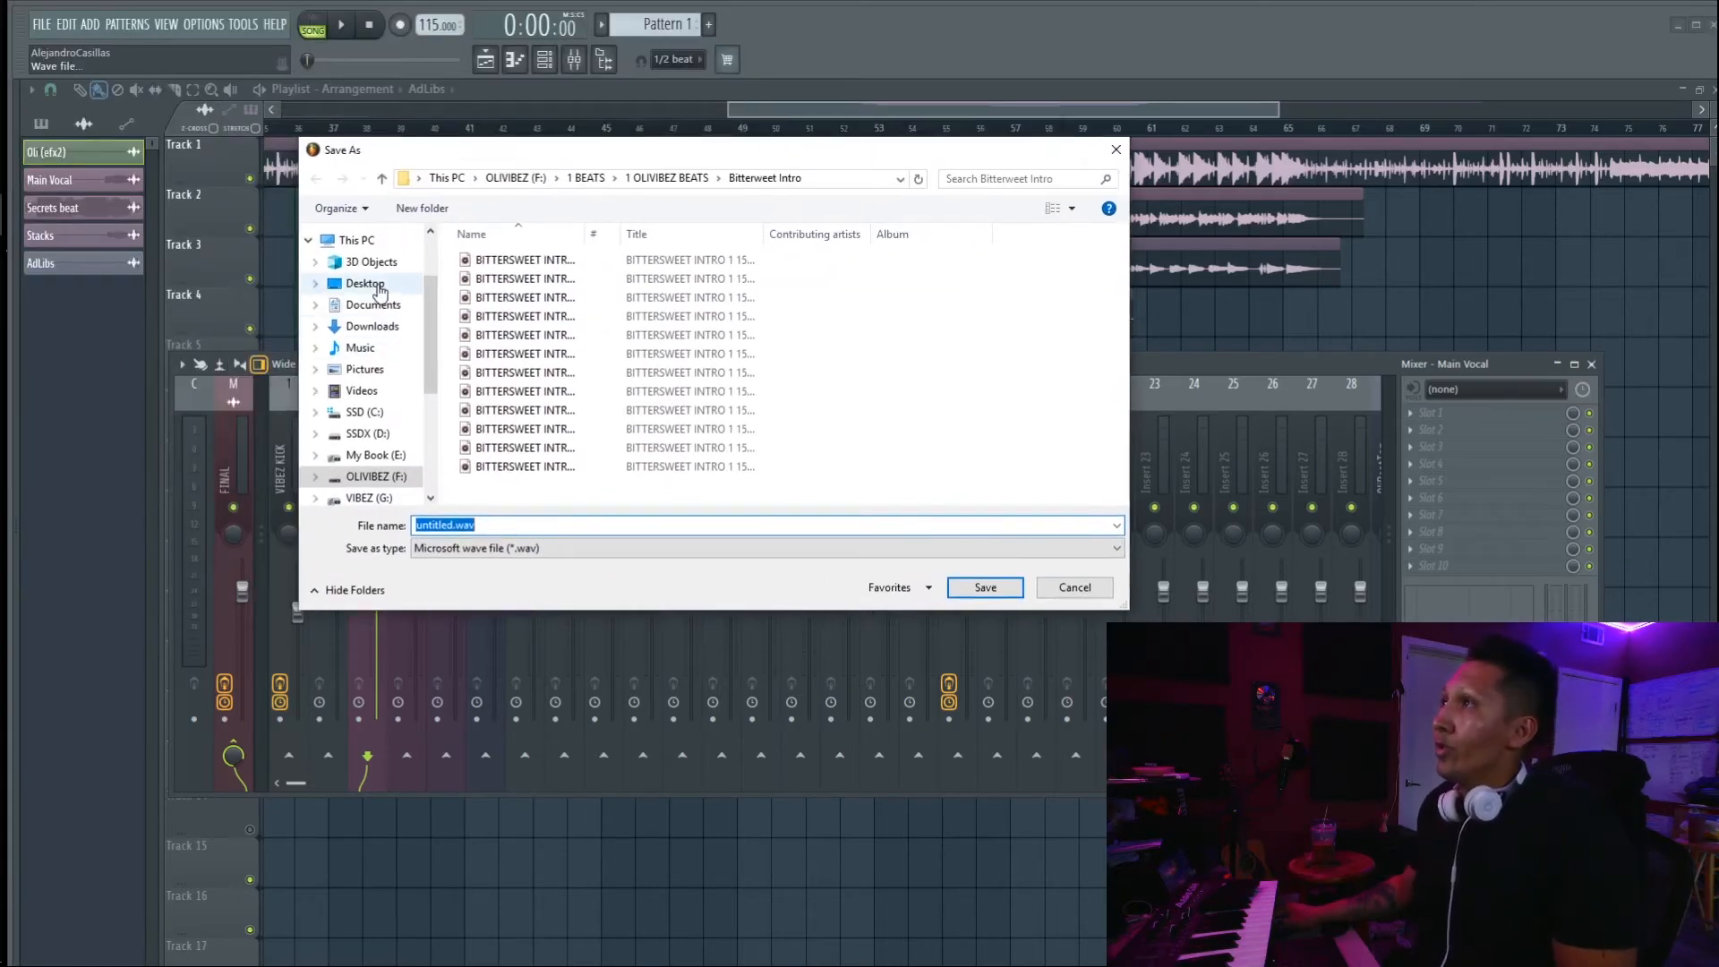
Save the export as 'Secrets Projects Stems' inside a new desktop folder 'Stems New 10'.
{"action": "left_click", "coordinate": [366, 283]}
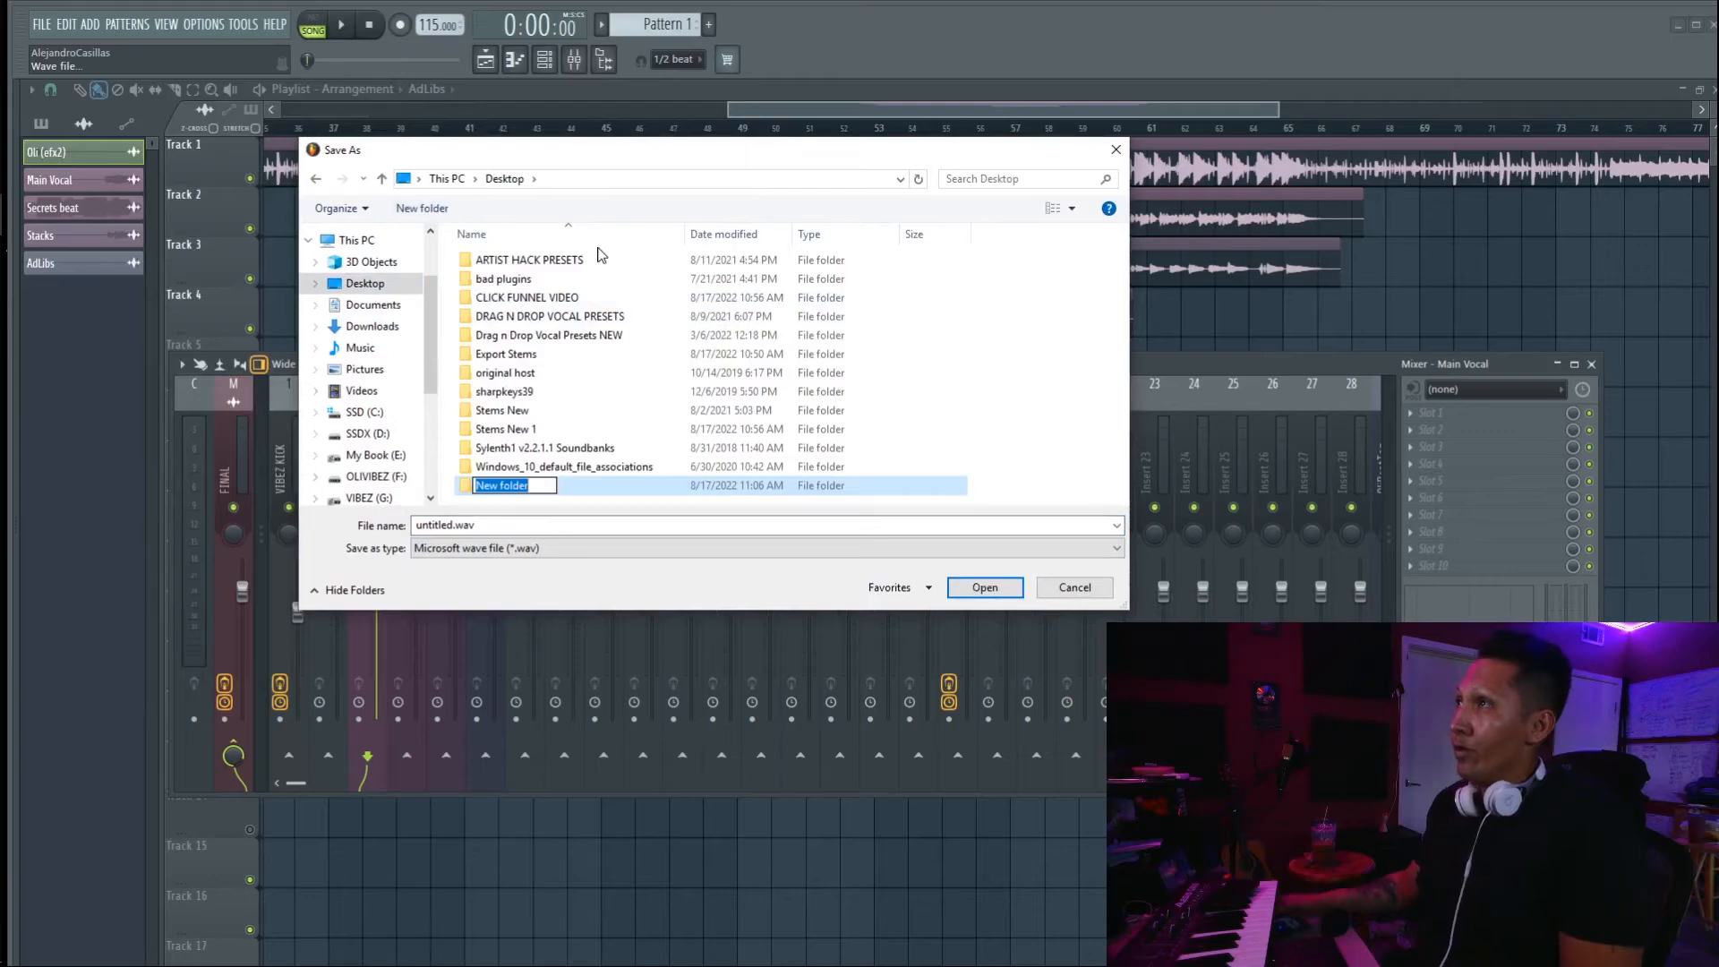
{"action": "type", "text": "Stems"}
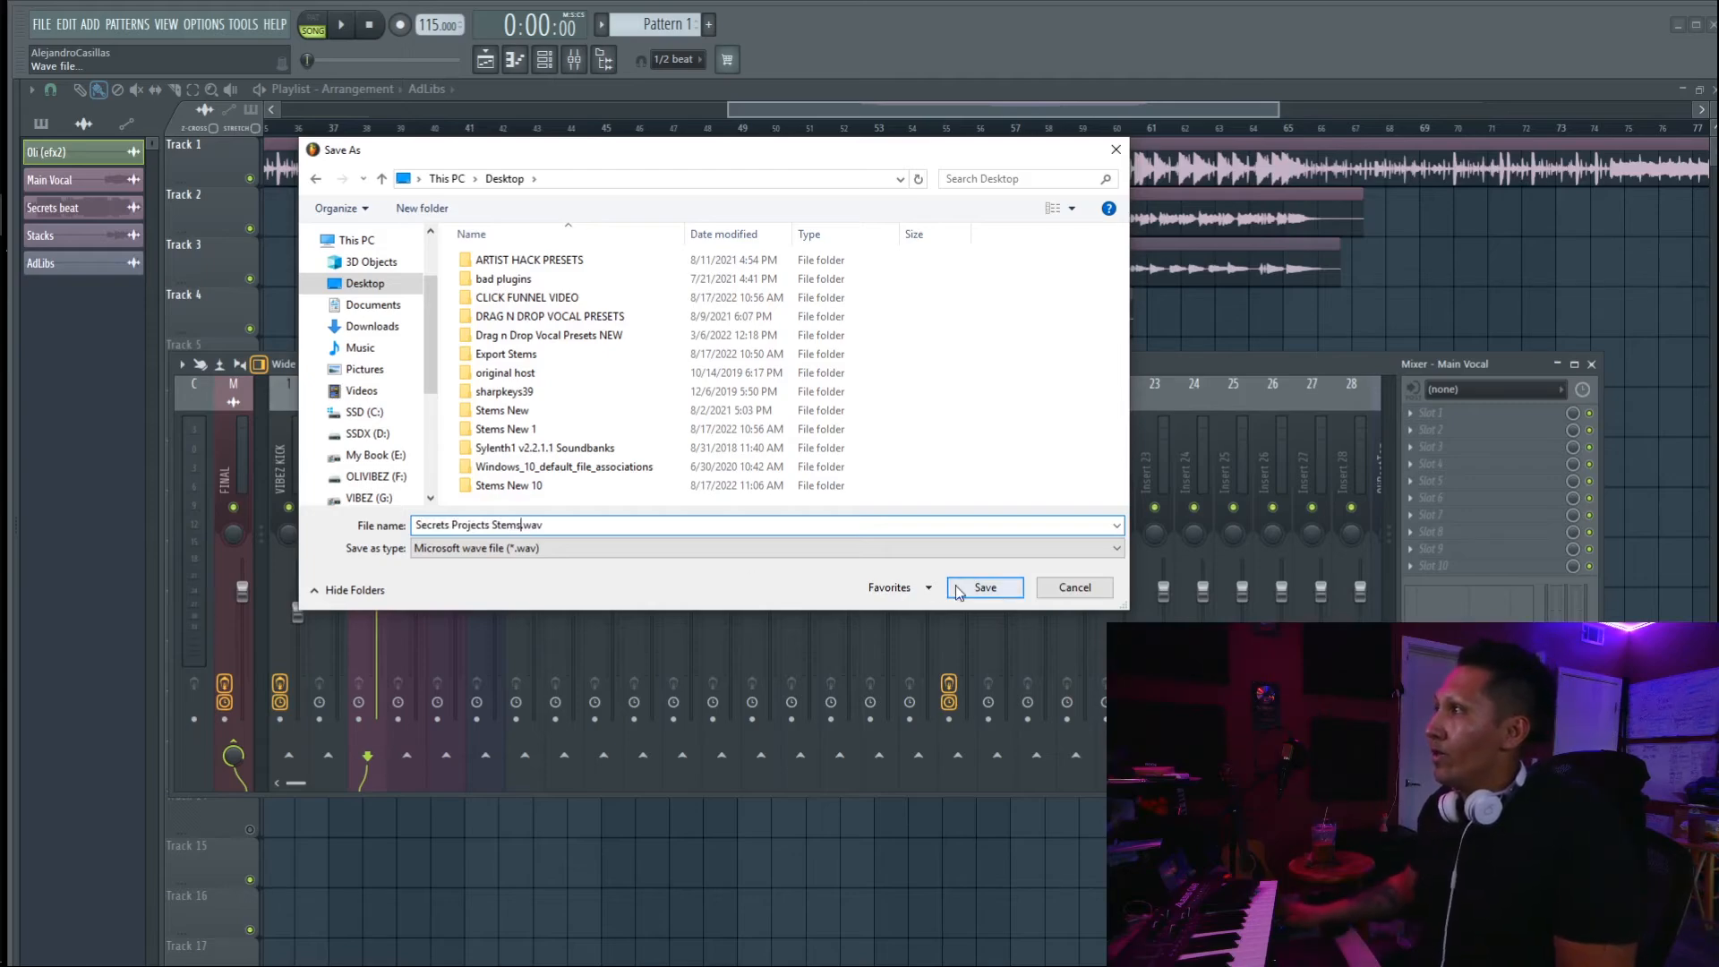
{"action": "double_click", "coordinate": [511, 484]}
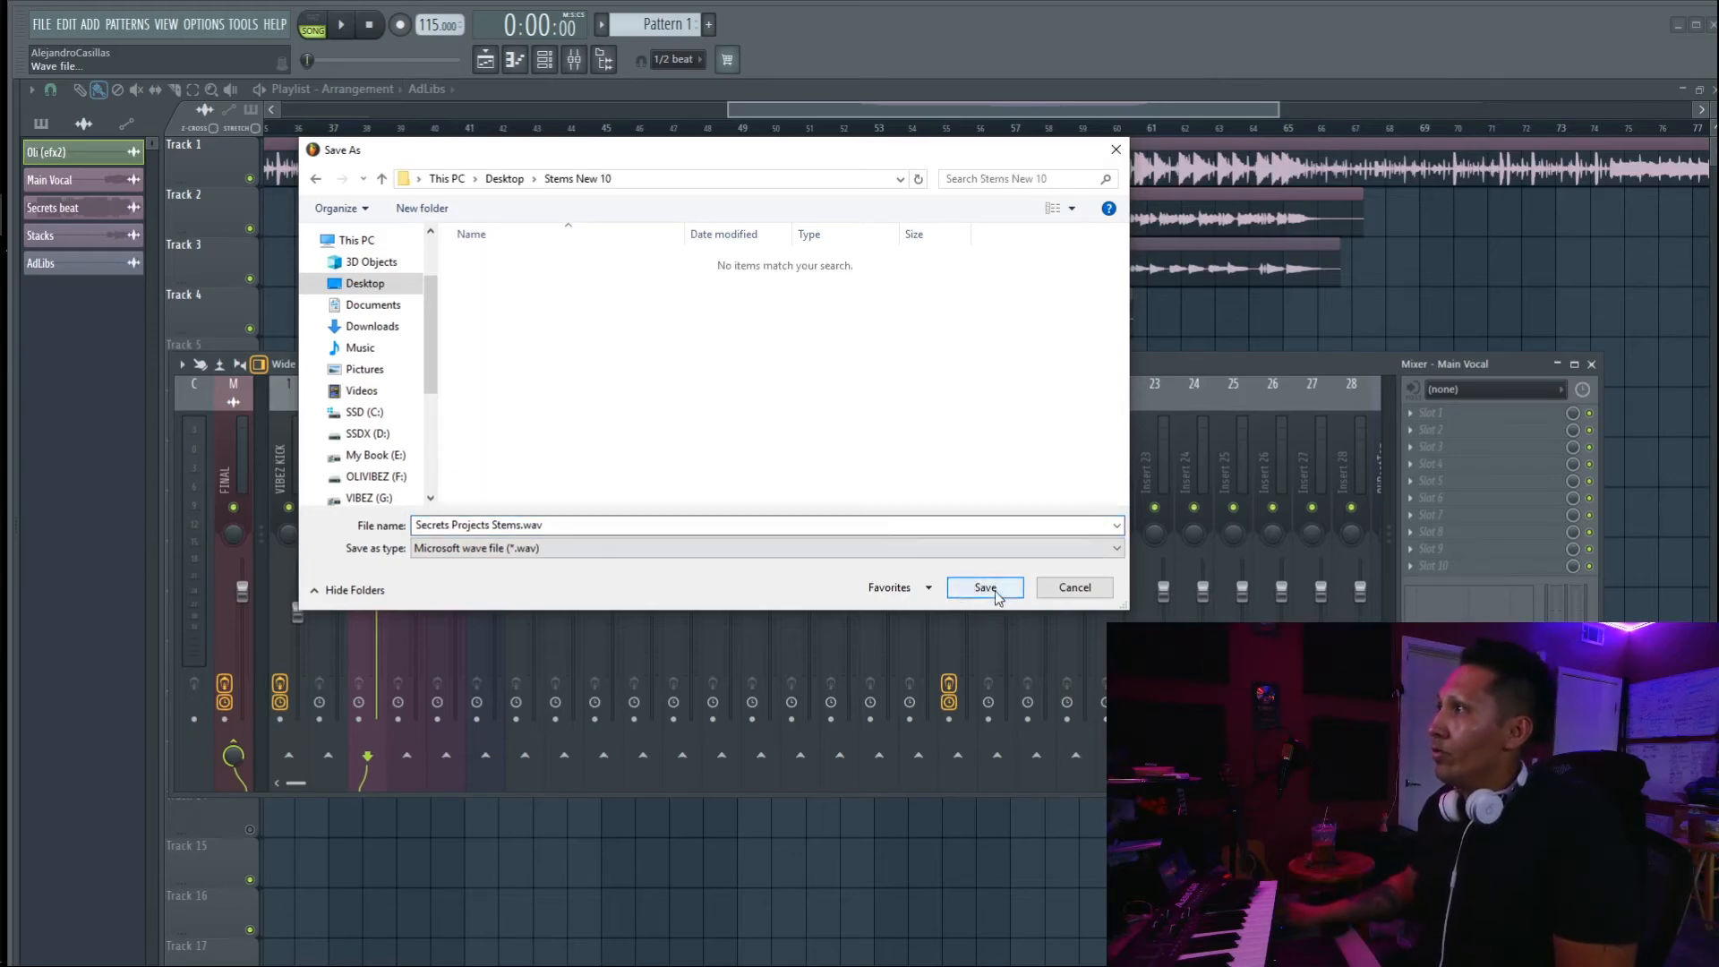
{"action": "left_click", "coordinate": [982, 588]}
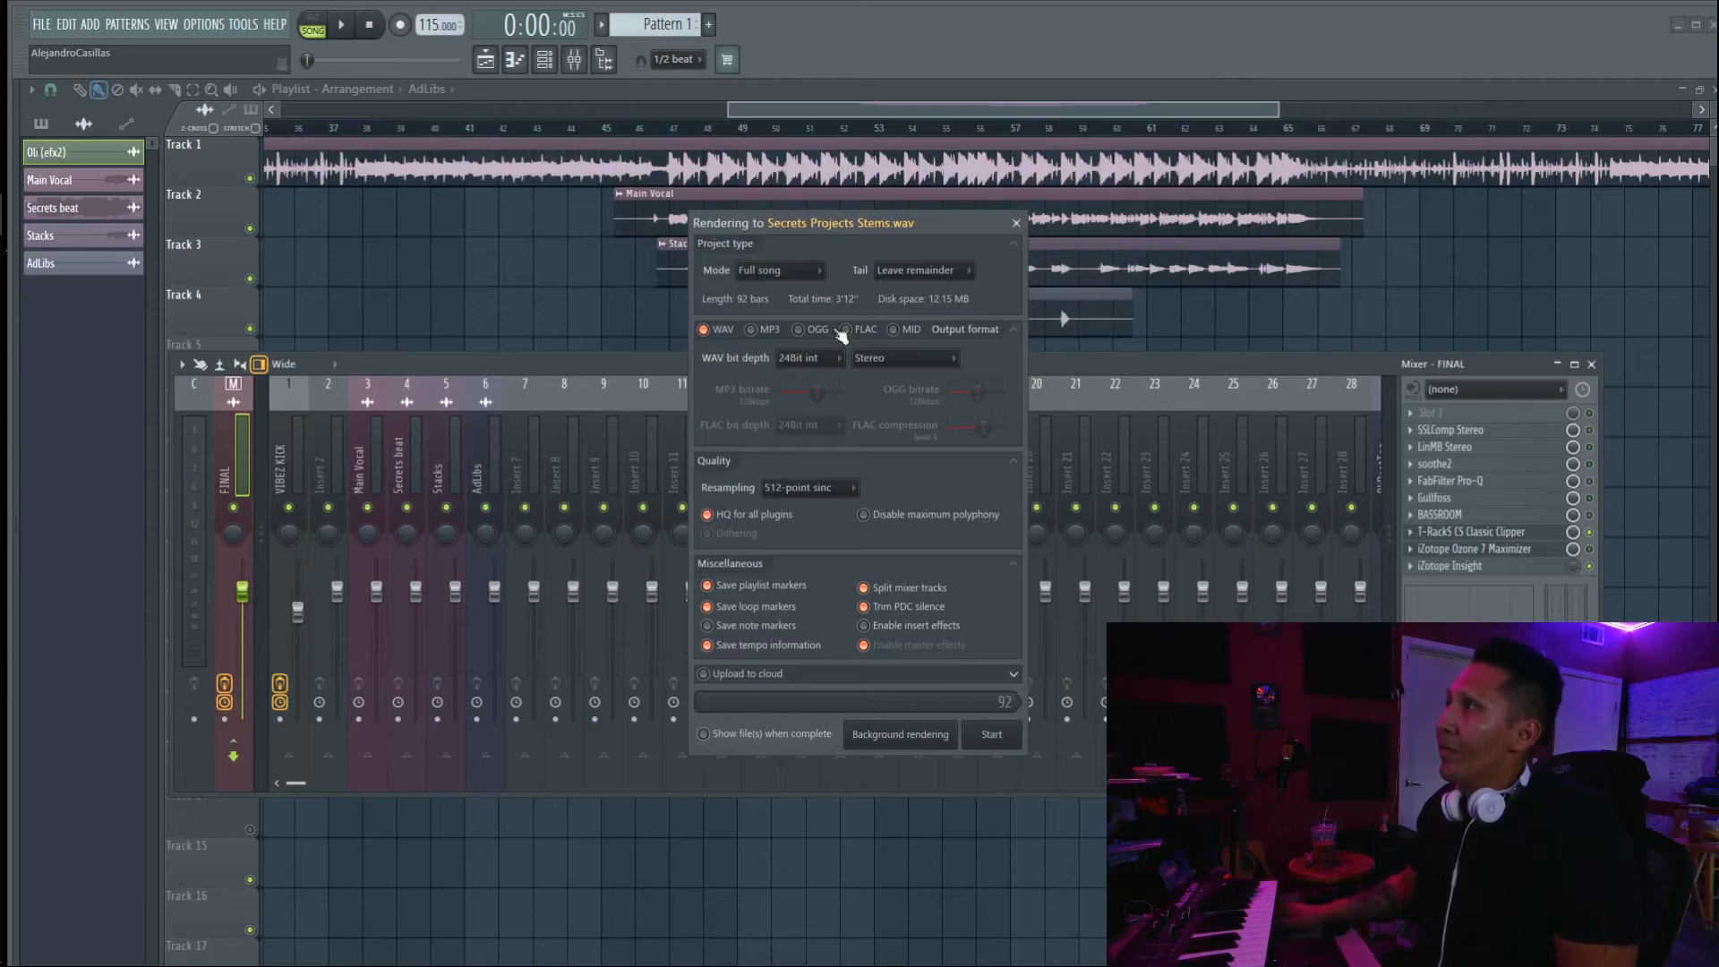
{"action": "left_click", "coordinate": [845, 328]}
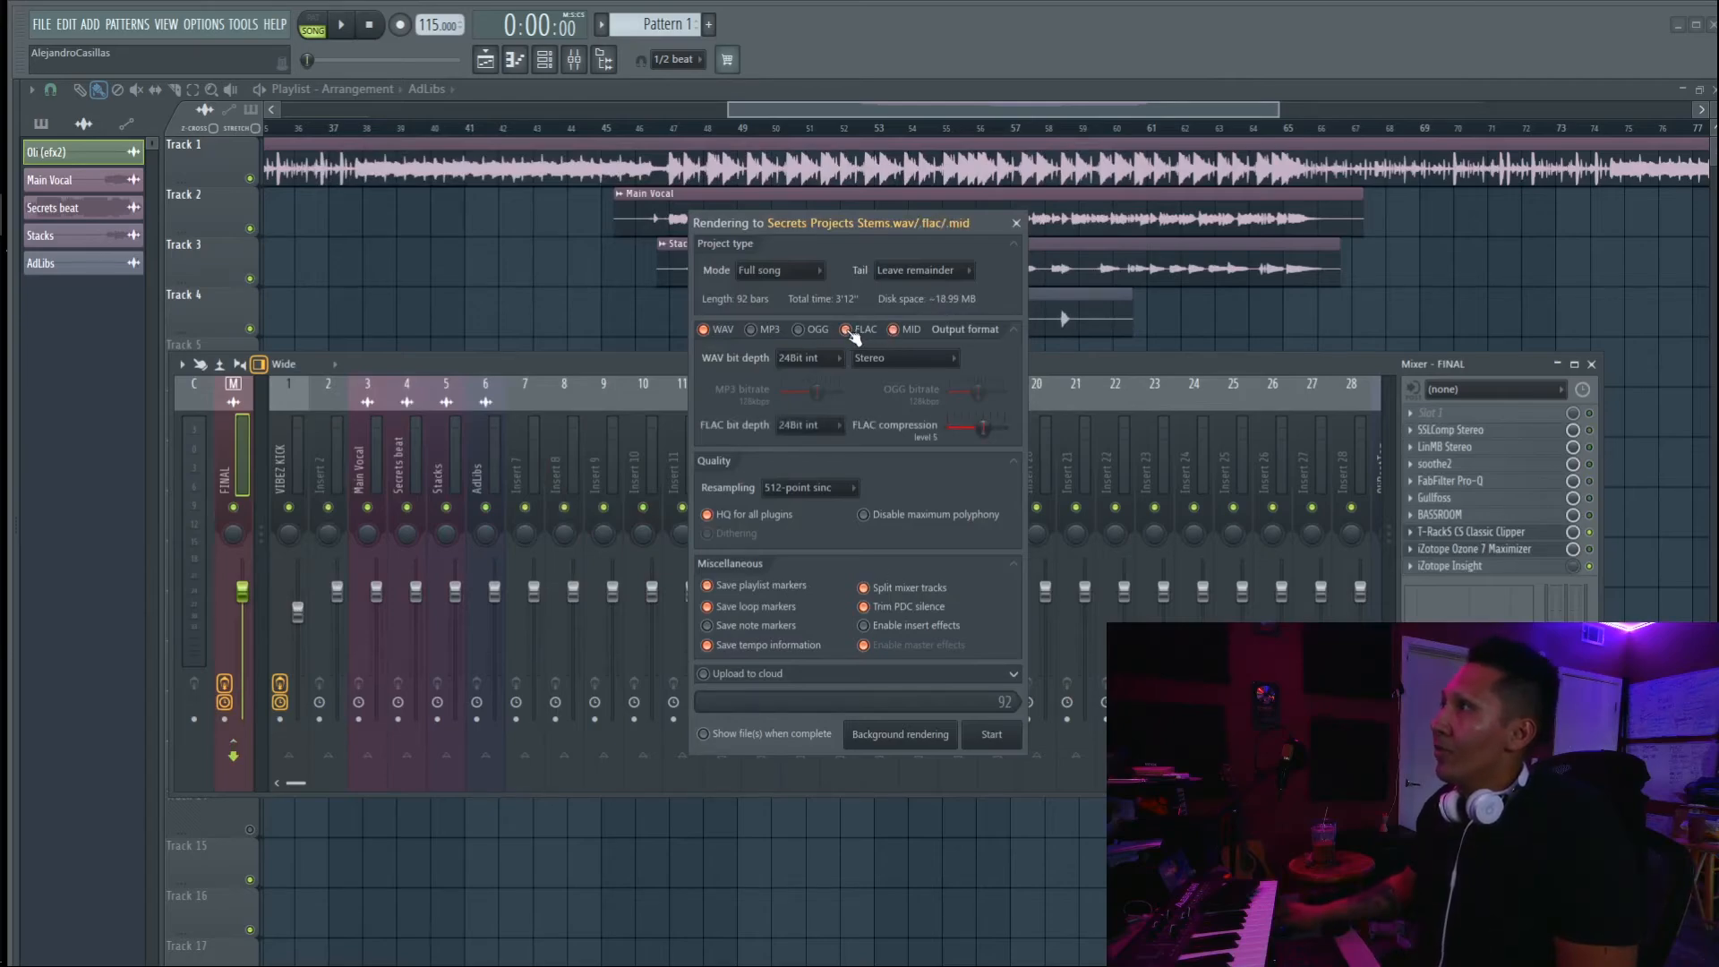
{"action": "left_click", "coordinate": [703, 328]}
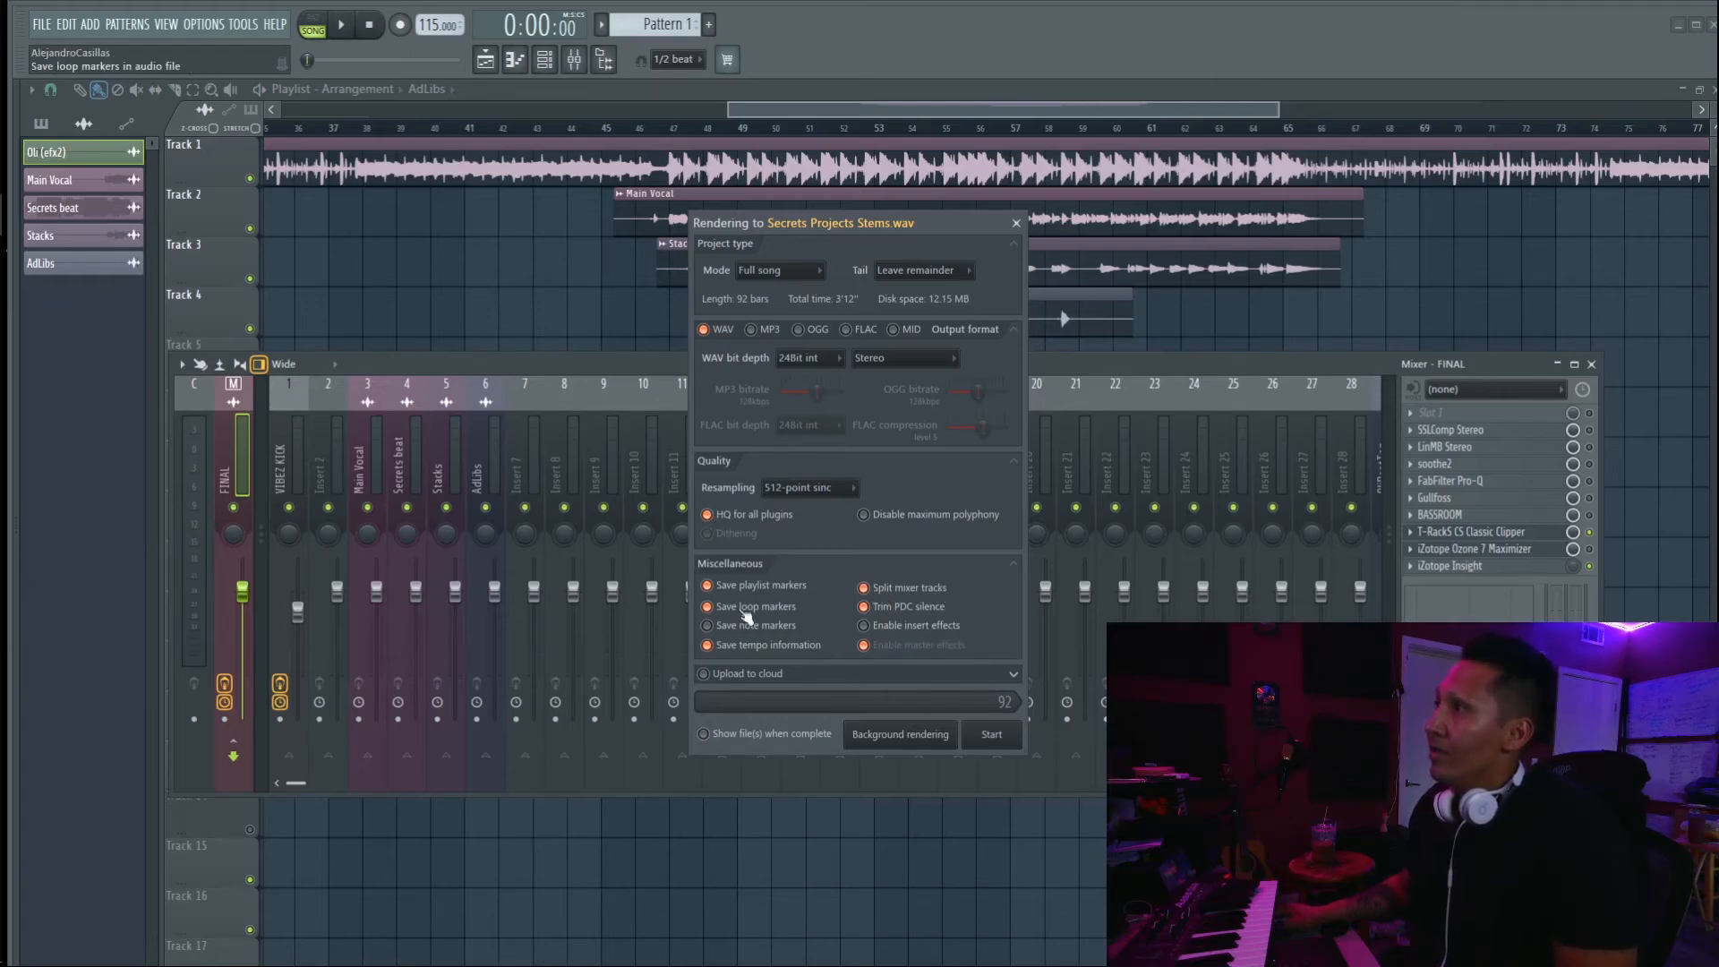
Disable master track effects, keep split mixer tracks and 24Bit WAV, and start rendering.
{"action": "left_click", "coordinate": [864, 586]}
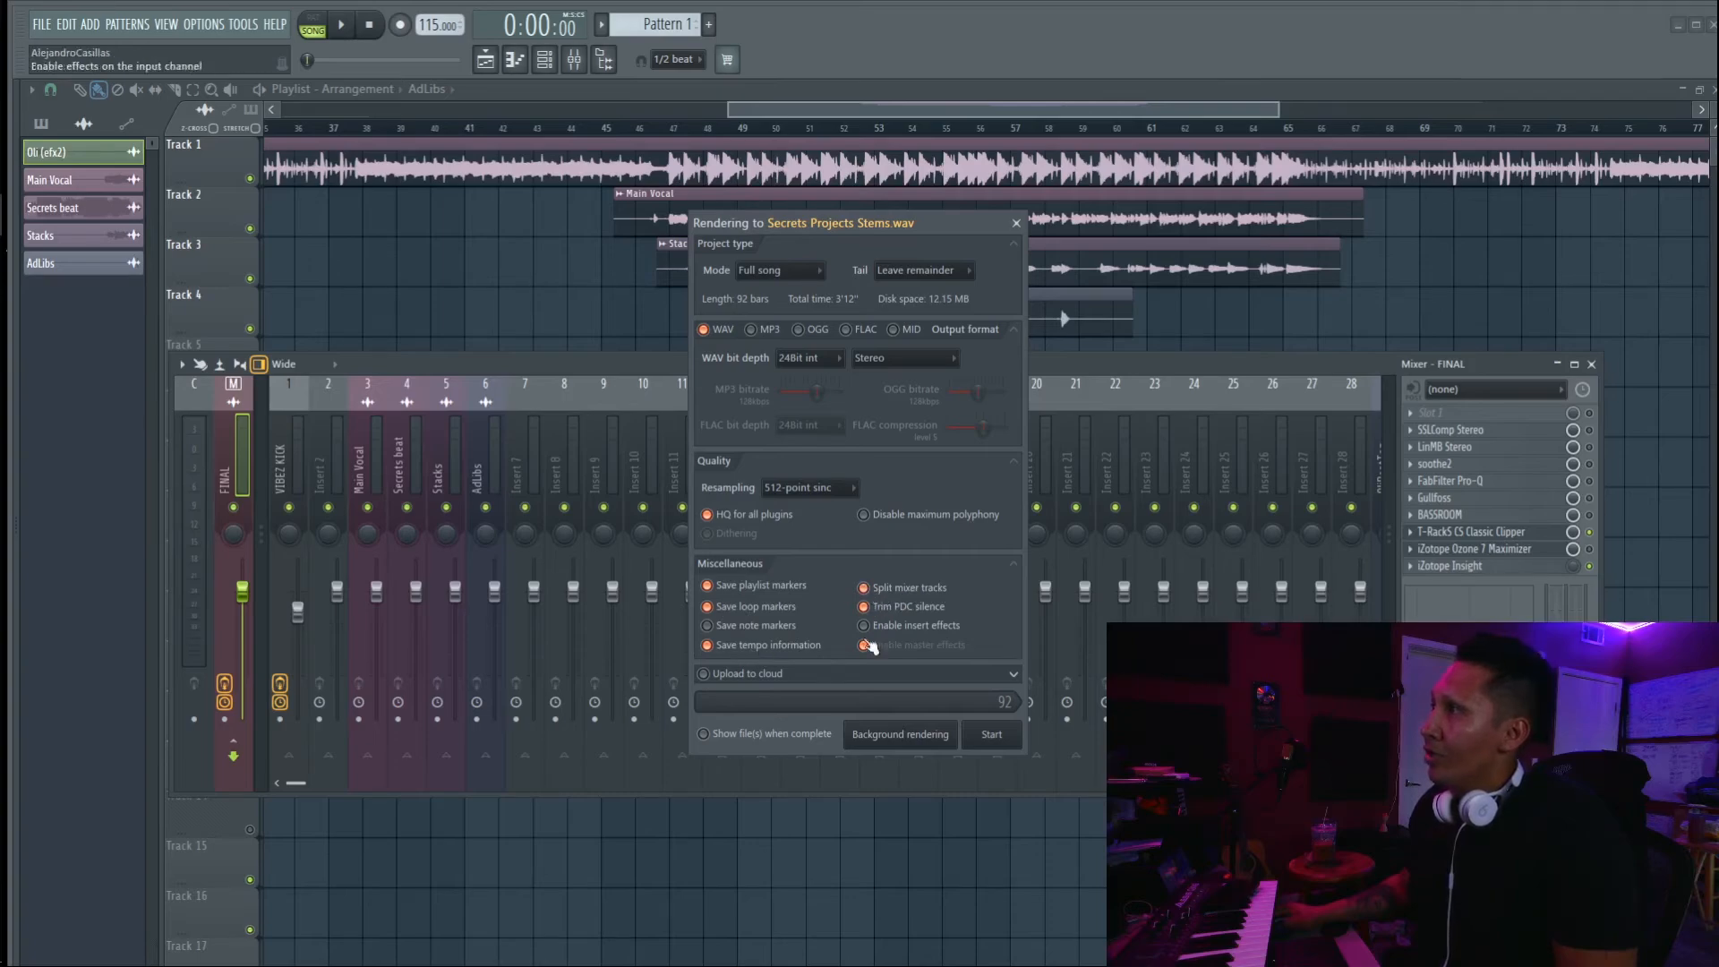
{"action": "left_click", "coordinate": [864, 644]}
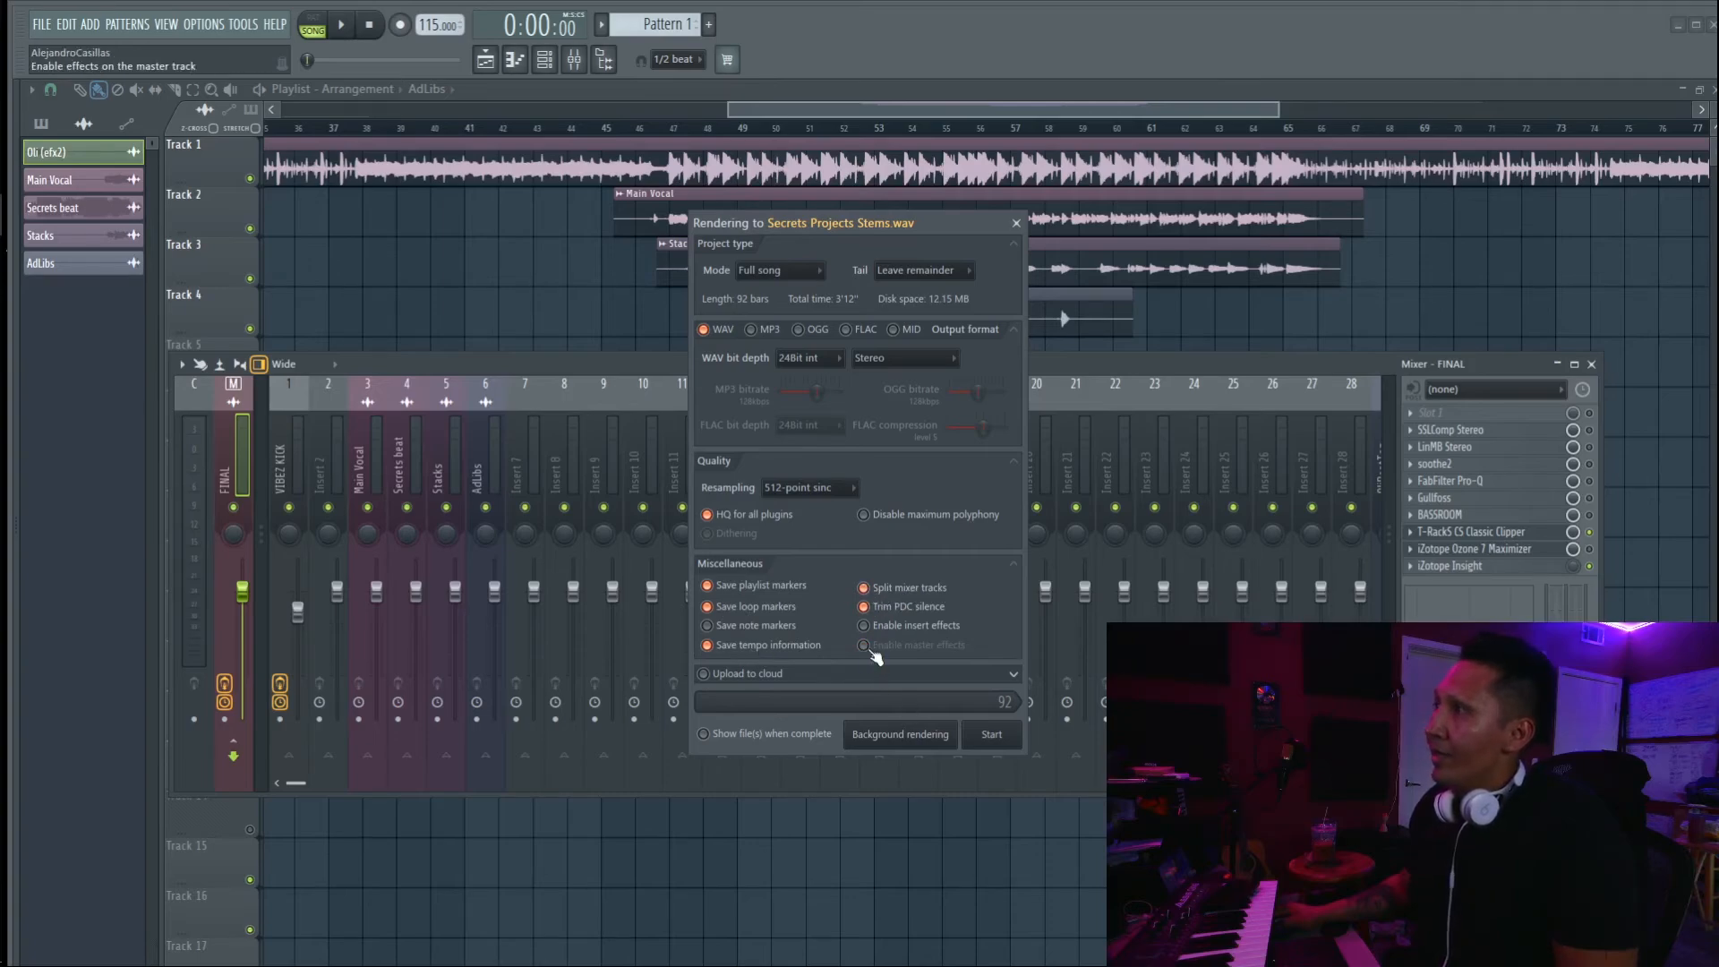
{"action": "left_click", "coordinate": [988, 733]}
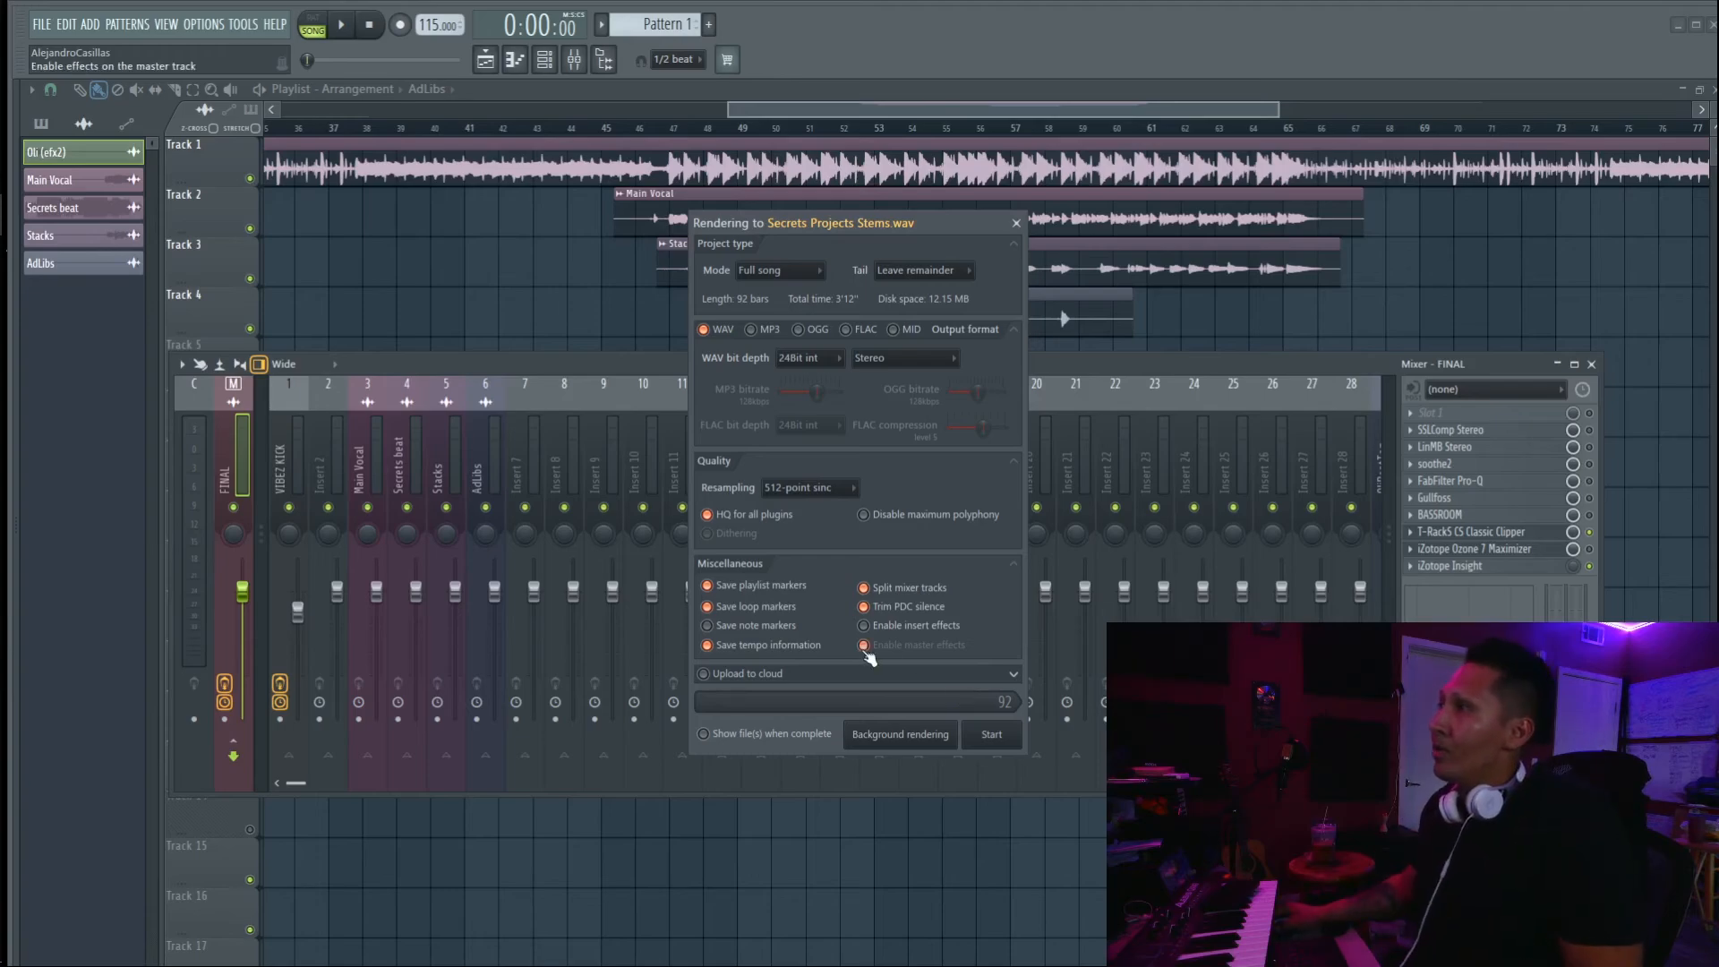
{"action": "left_click", "coordinate": [863, 645]}
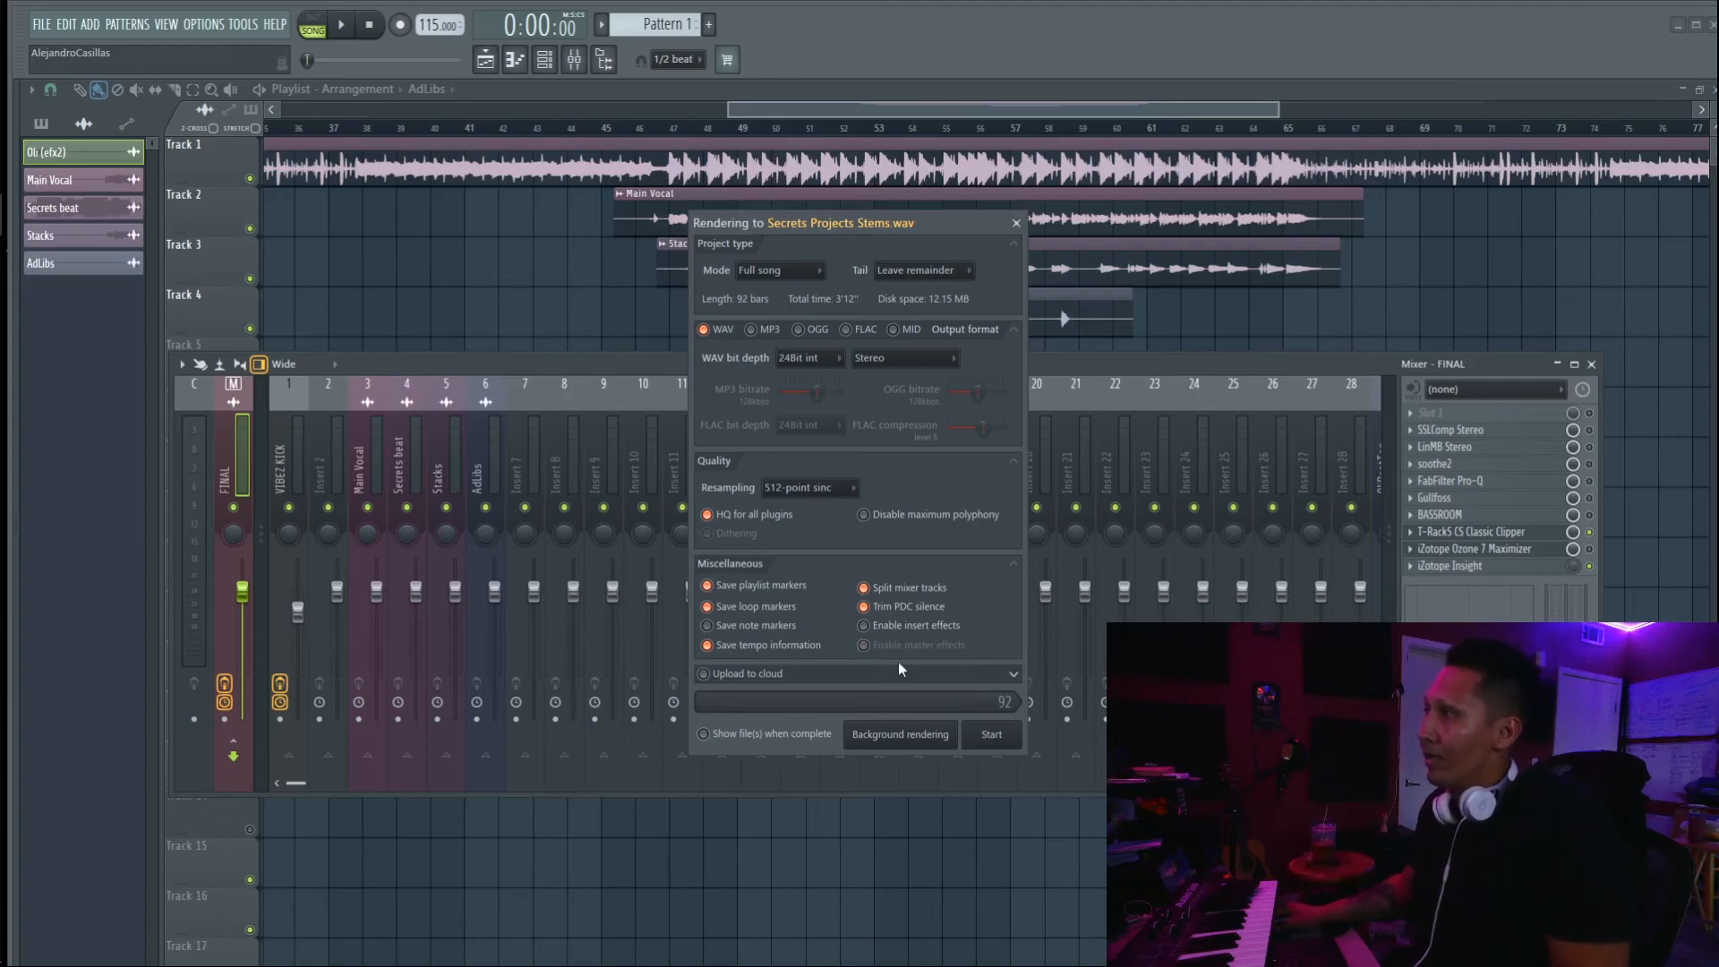
{"action": "mouse_move", "coordinate": [956, 514]}
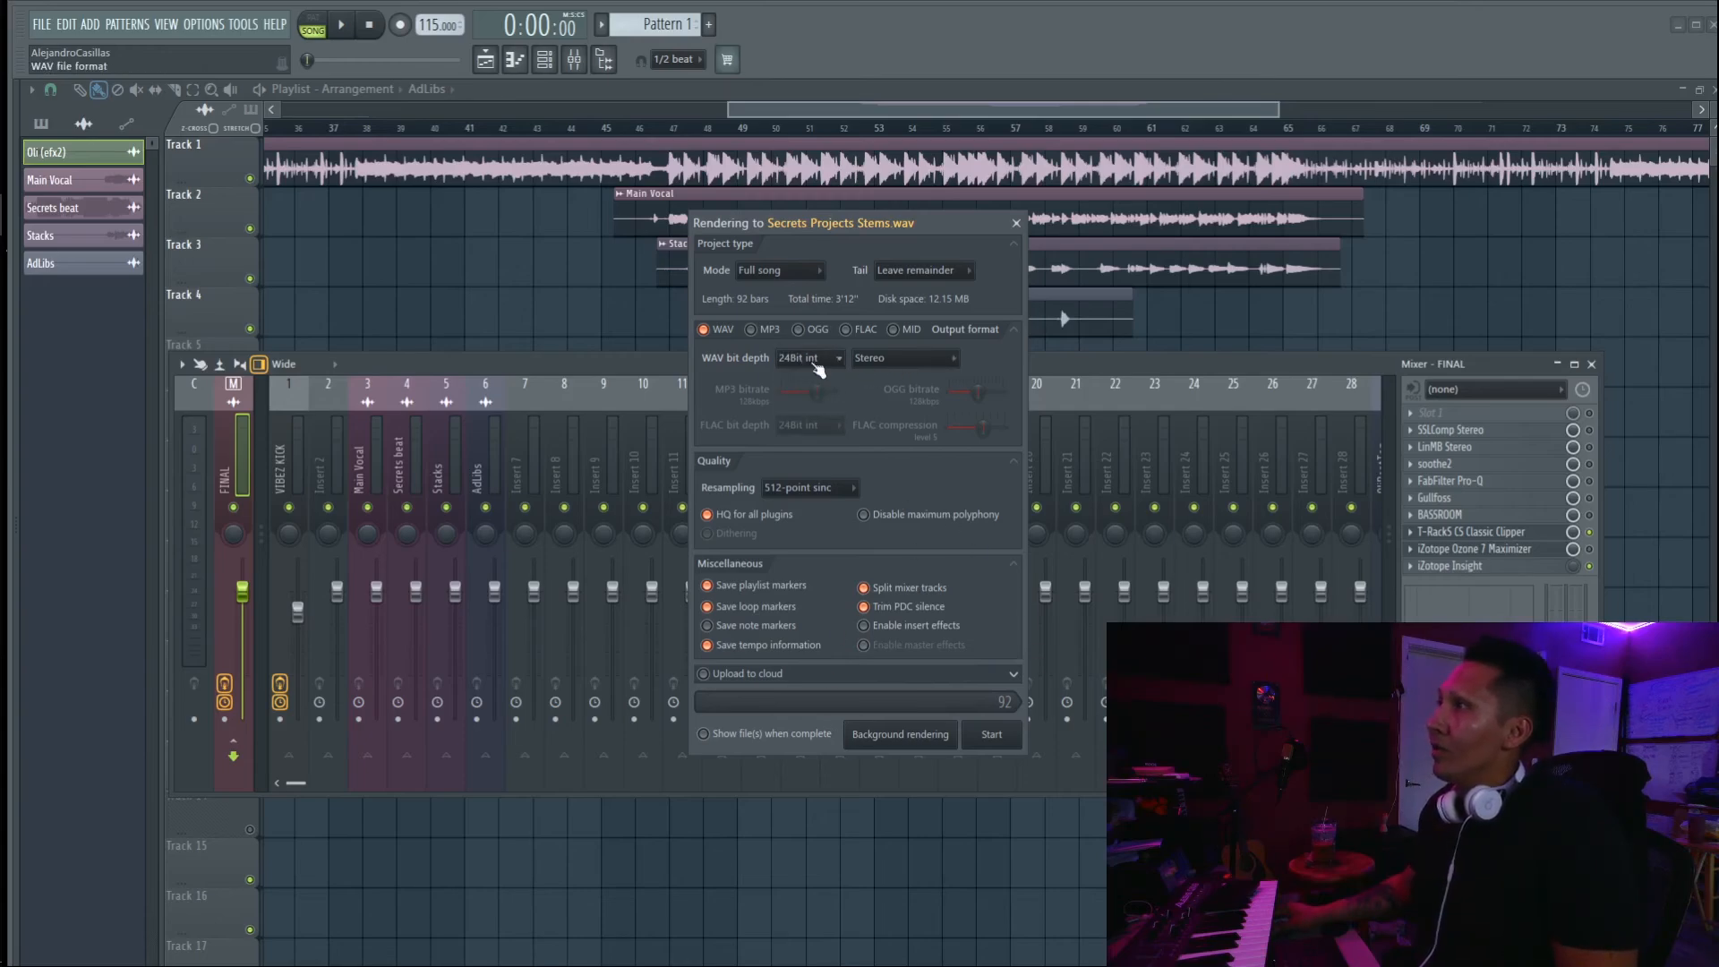
{"action": "left_click", "coordinate": [990, 734]}
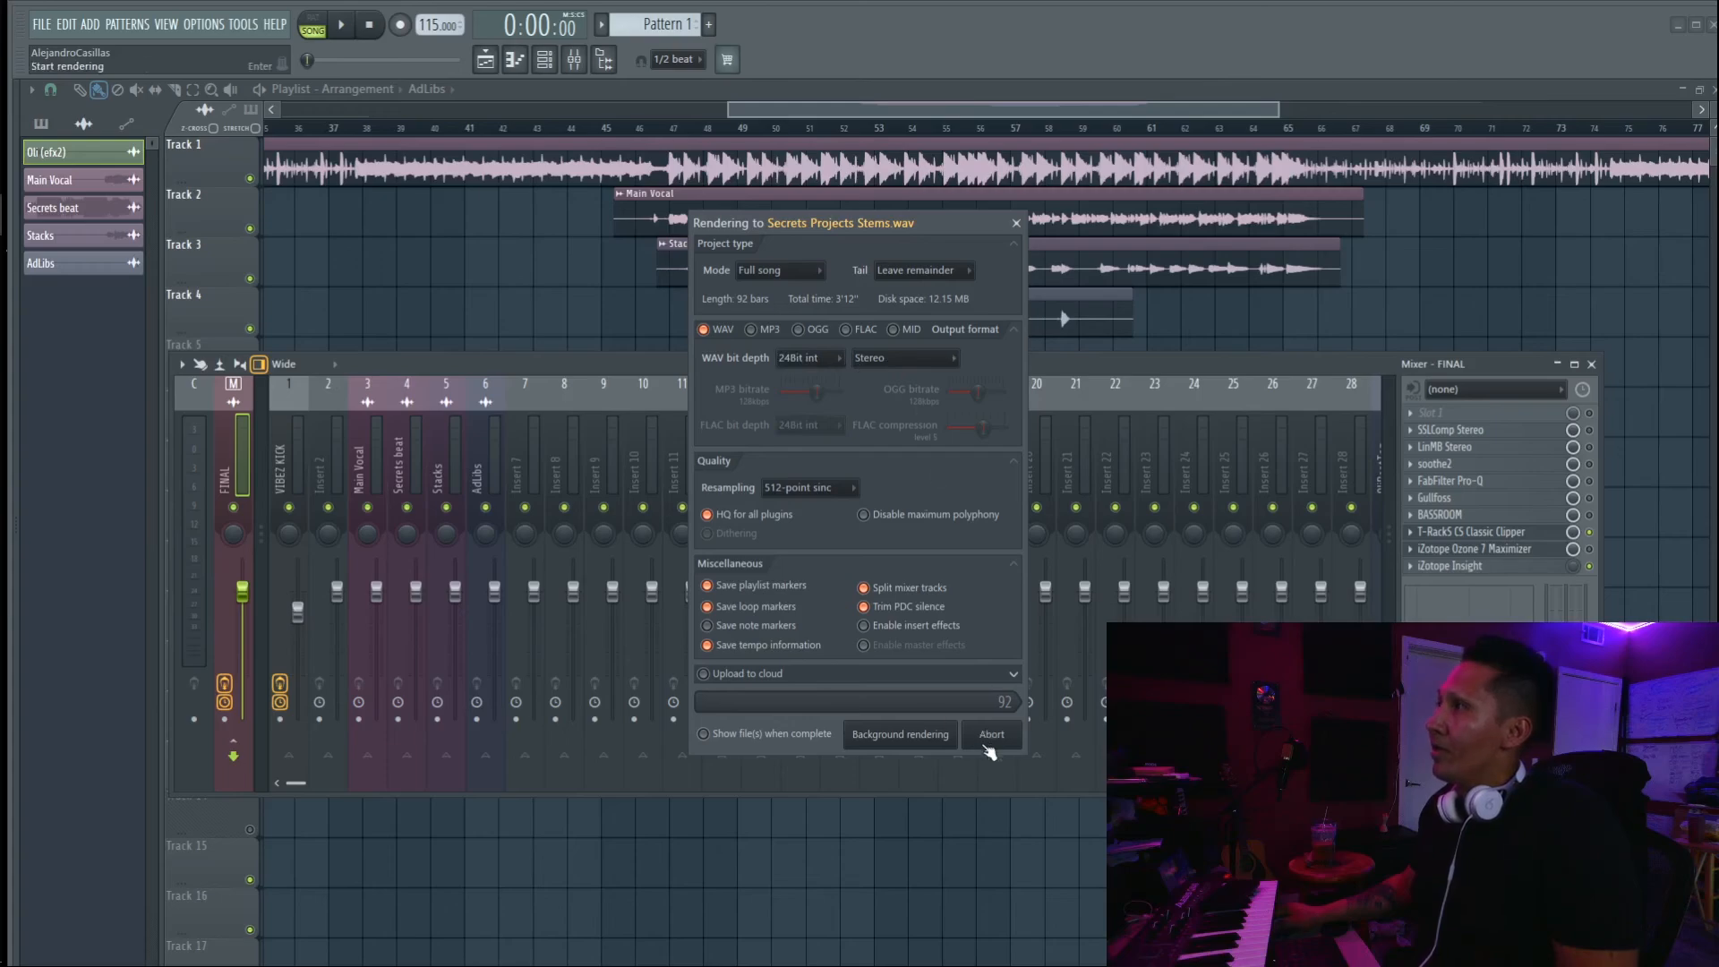